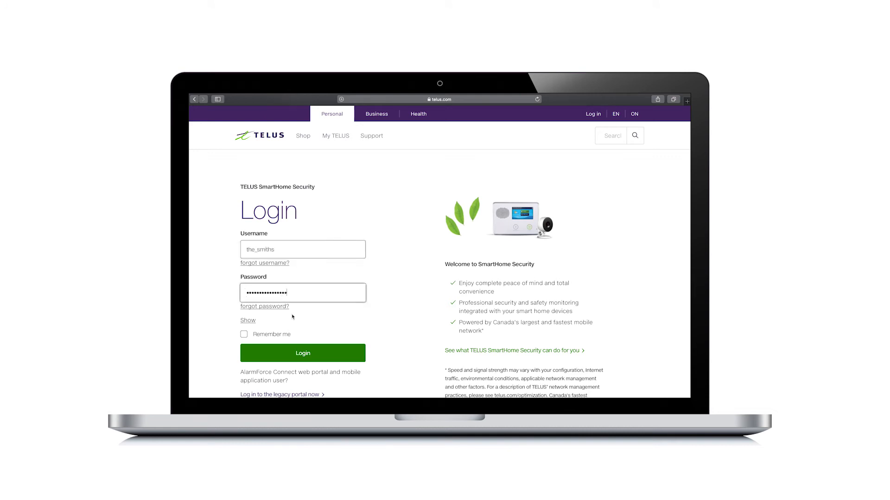
Step: Log in with the entered username and password to reach the home dashboard
left_click(302, 353)
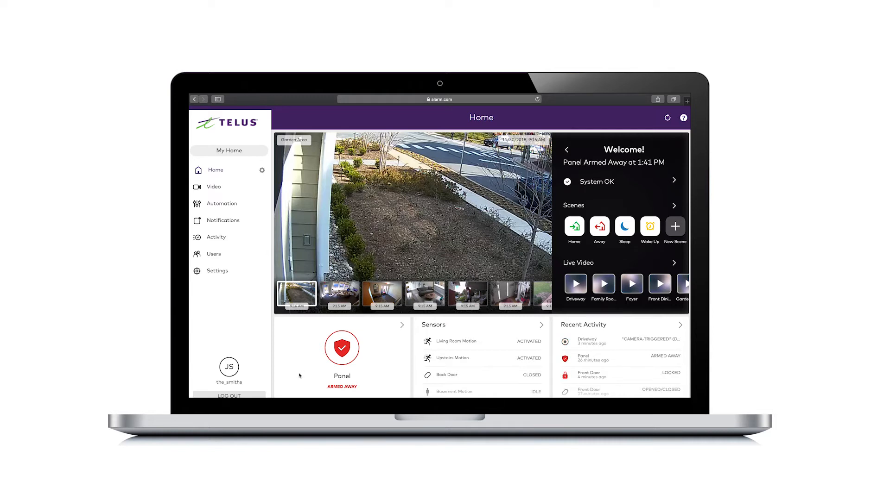
Step: Show the Live Video page with the Driveway, Living Room, Kitchen and Home Front feeds
left_click(339, 295)
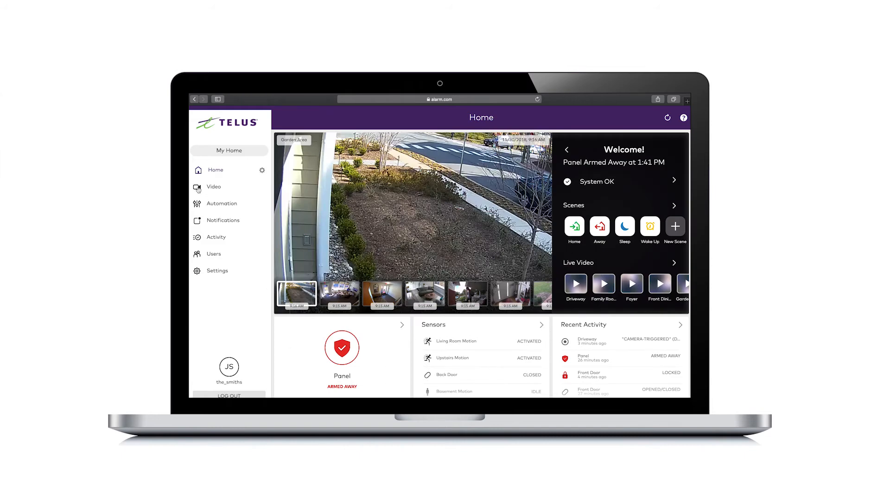
left_click(213, 188)
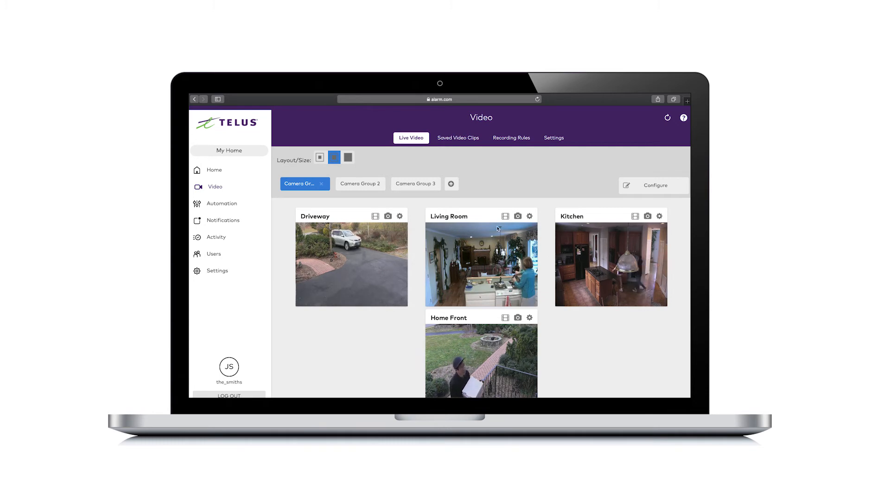
Step: Move from the live camera feeds to the Saved Video Clips section
left_click(505, 217)
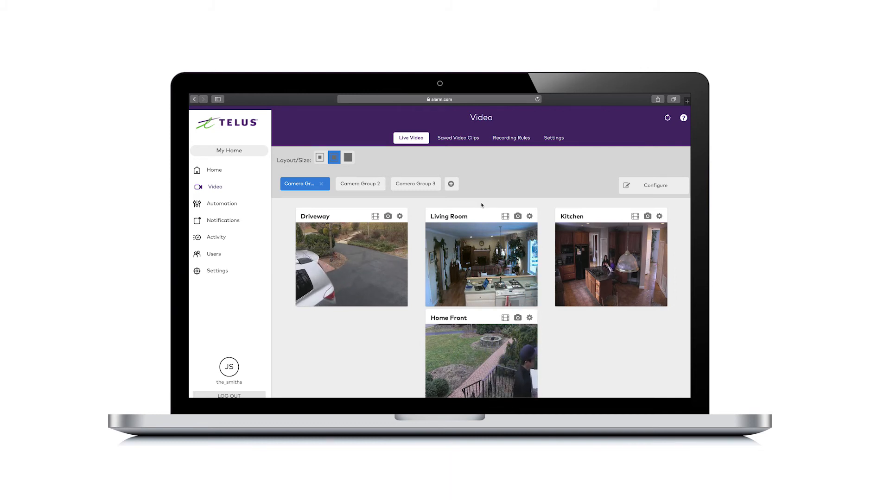
left_click(458, 138)
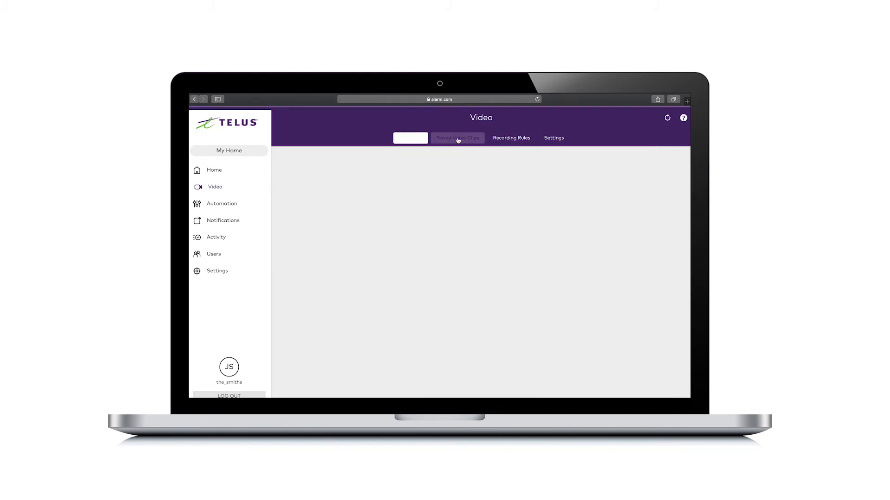
Step: Play the latest Living Room clip in the viewer, then close it back to the clip grid
left_click(458, 138)
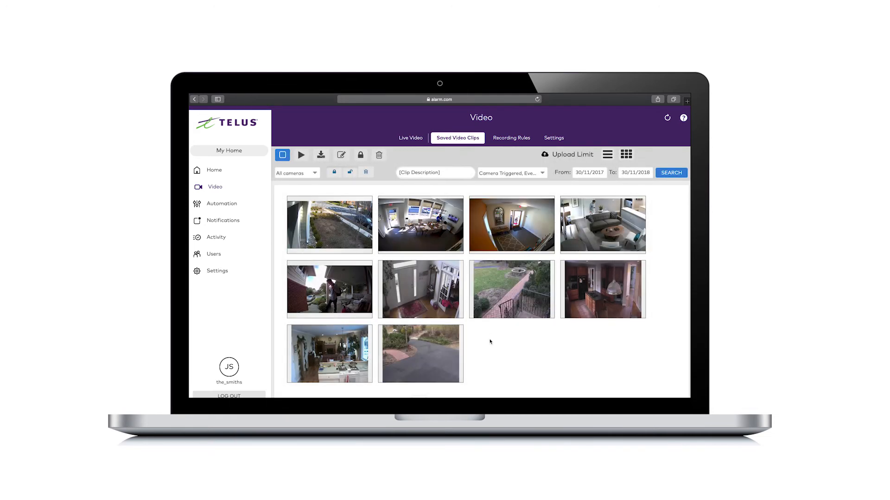
mouse_move(490, 354)
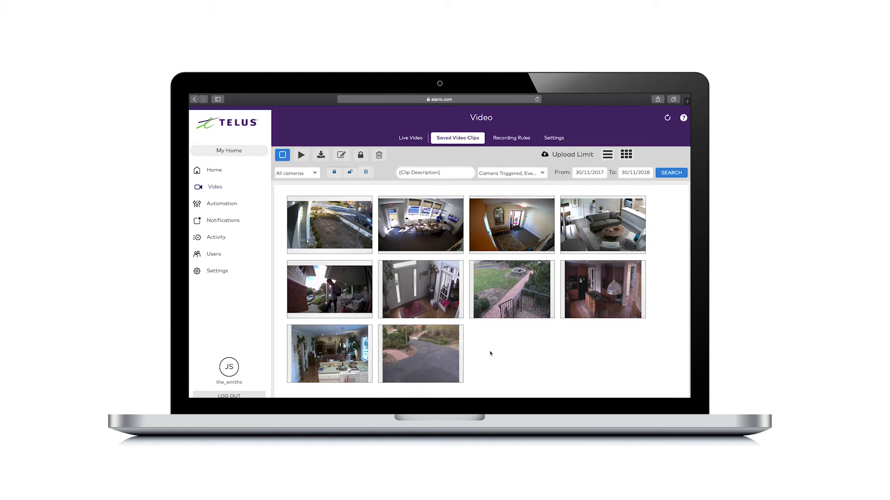
mouse_move(495, 326)
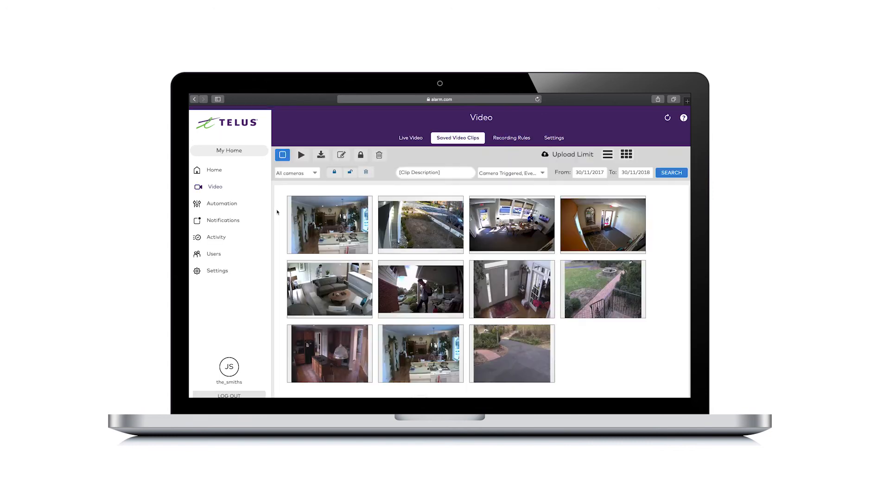
mouse_move(281, 156)
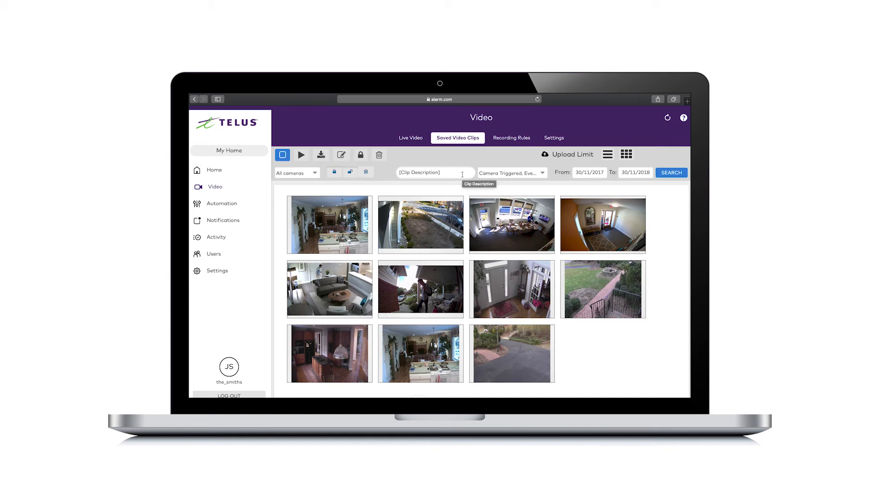
mouse_move(539, 175)
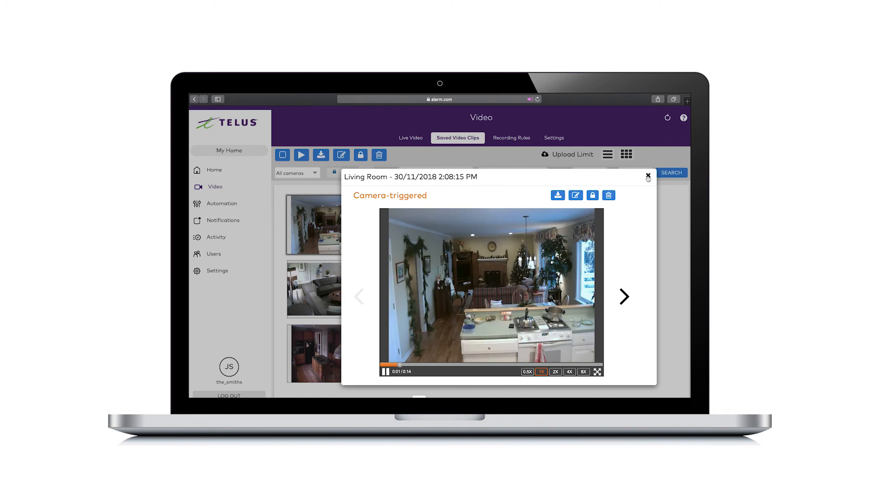
left_click(647, 176)
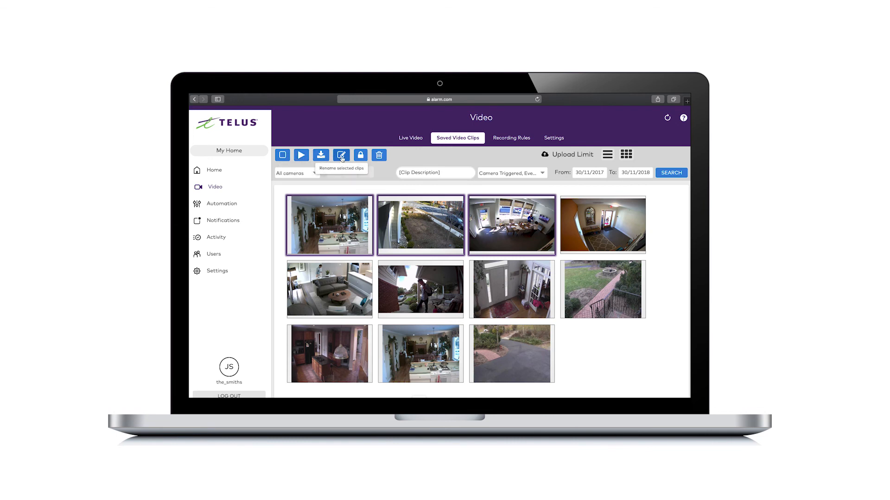
mouse_move(380, 156)
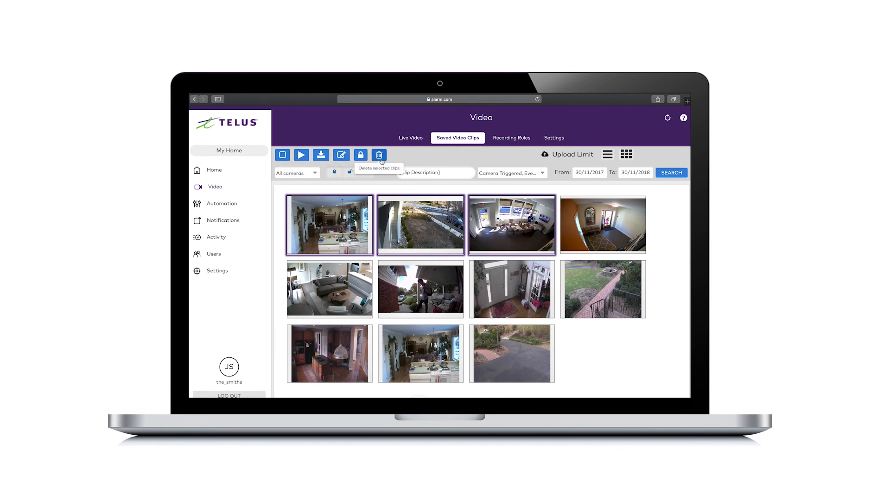
mouse_move(282, 155)
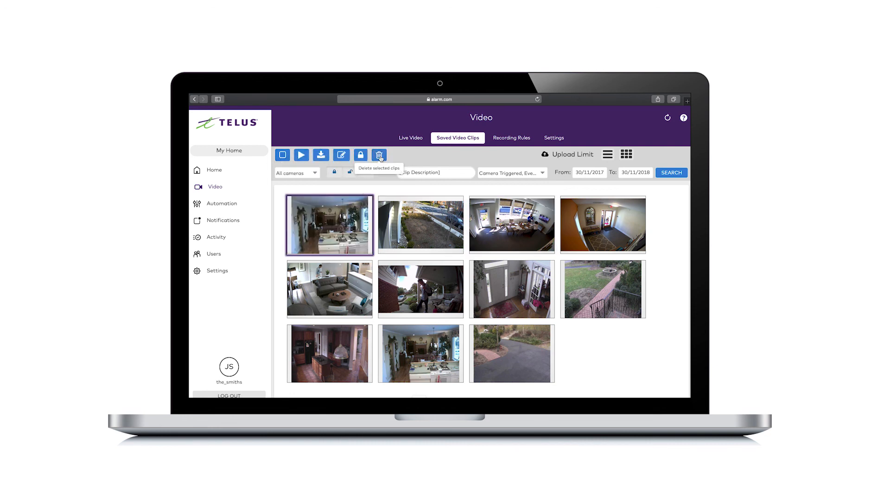
Step: Delete the selected Living Room clip and confirm, leaving ten clips and a success message
left_click(379, 155)
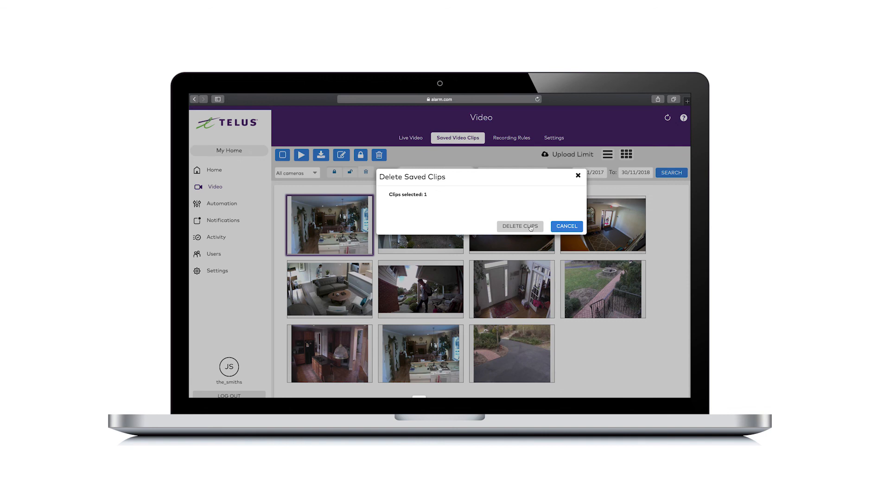
left_click(520, 226)
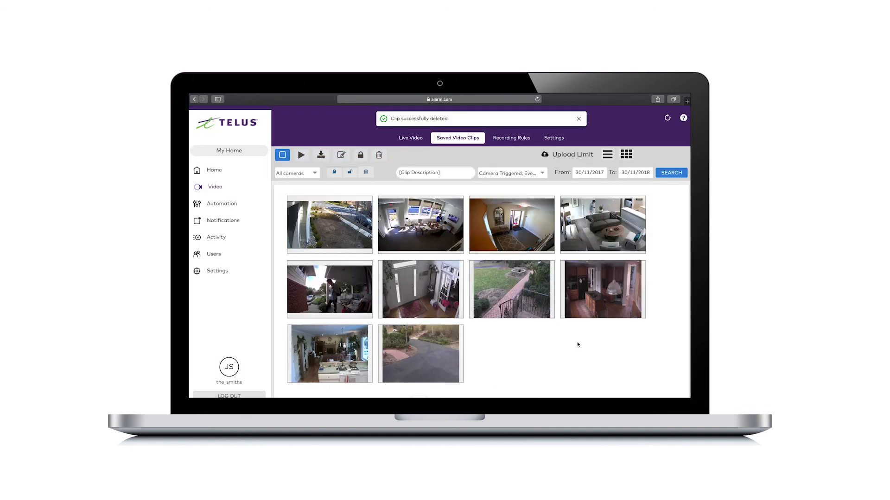